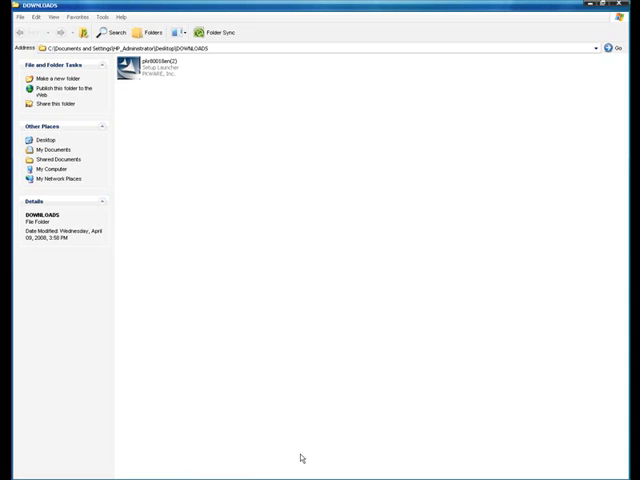
- Run the pkr8001en PKWARE launcher from Downloads to start ZIP Reader
double_click(130, 65)
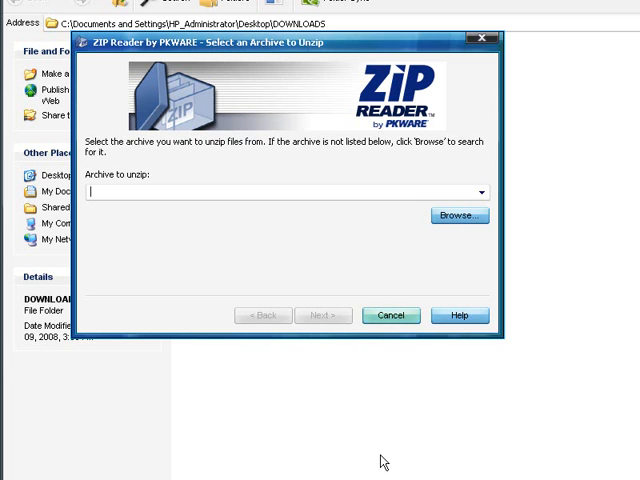
- Cancel the ZIP Reader archive selection wizard, leaving Firefox on Google
left_click(390, 315)
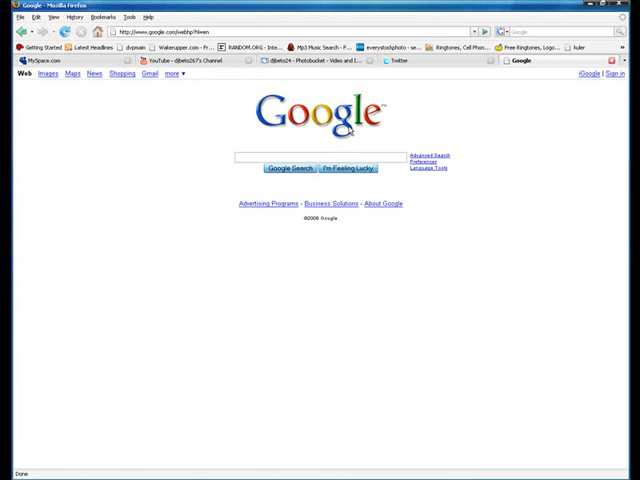
- Search Google for "fonts" and scroll through the results
left_click(351, 167)
type("fonts")
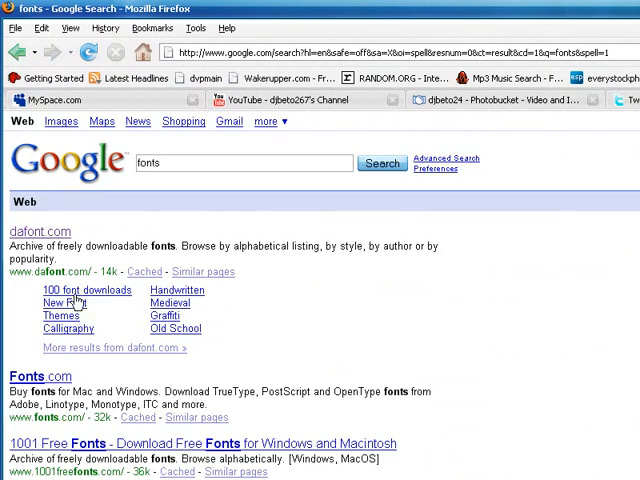
scroll("down", 3)
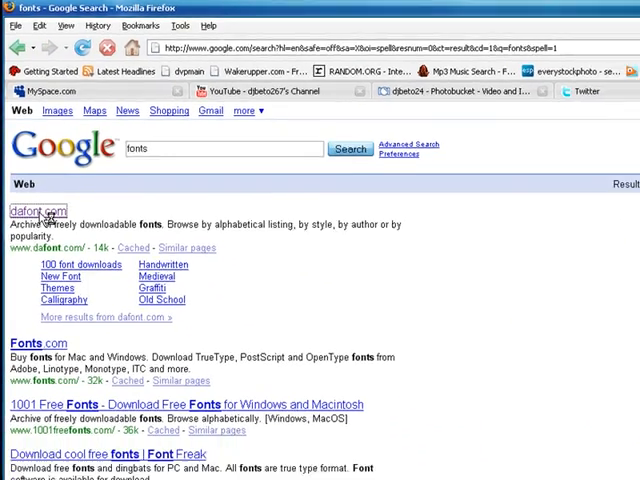
- Go to dafont.com and download the Tiza font as tiza.zip
left_click(37, 211)
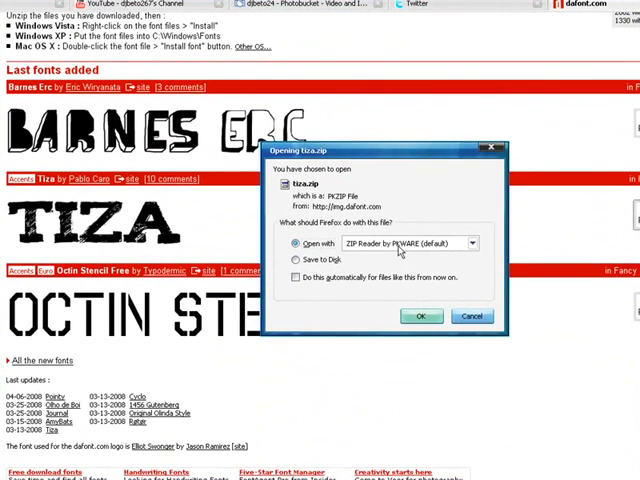
mouse_move(420, 316)
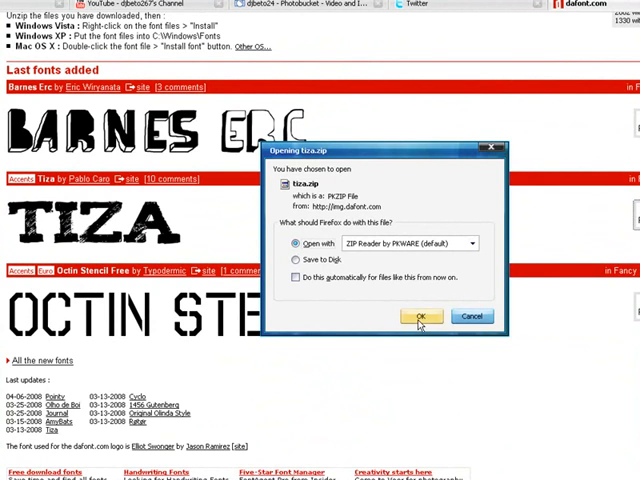
- Open tiza.zip in ZIP Reader and extract it to My Documents\tiza
left_click(421, 316)
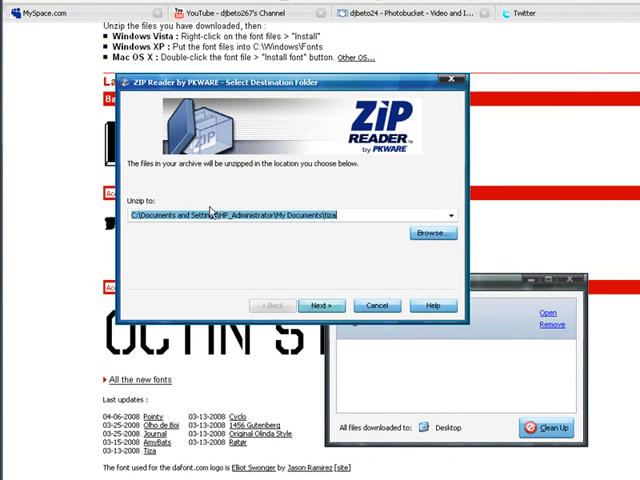
mouse_move(221, 173)
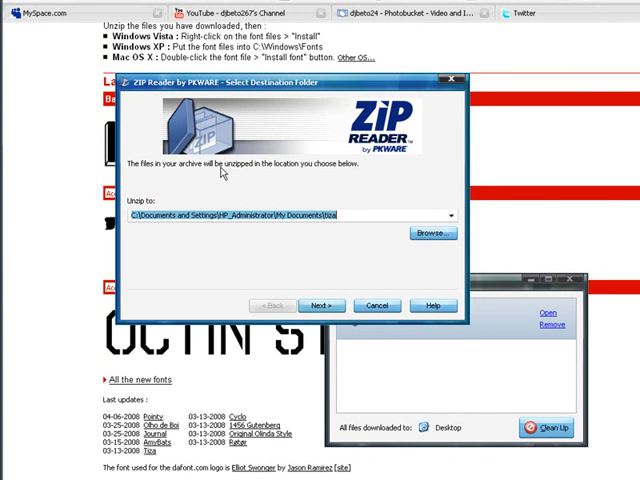
mouse_move(352, 178)
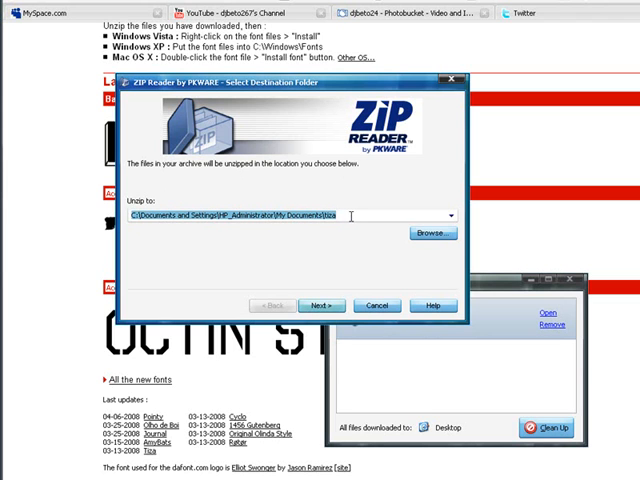
left_click(320, 304)
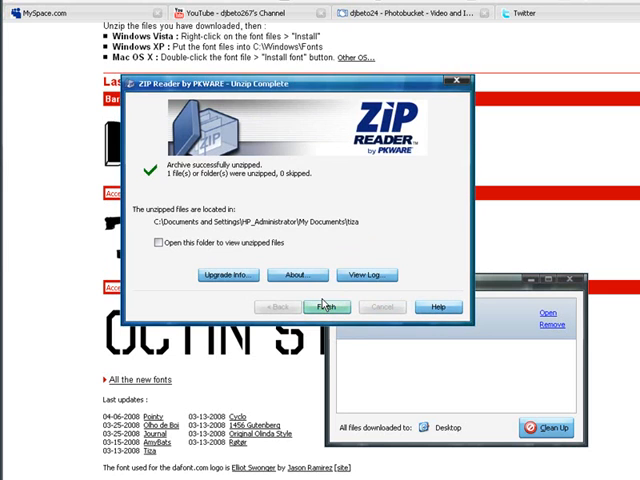
mouse_move(252, 178)
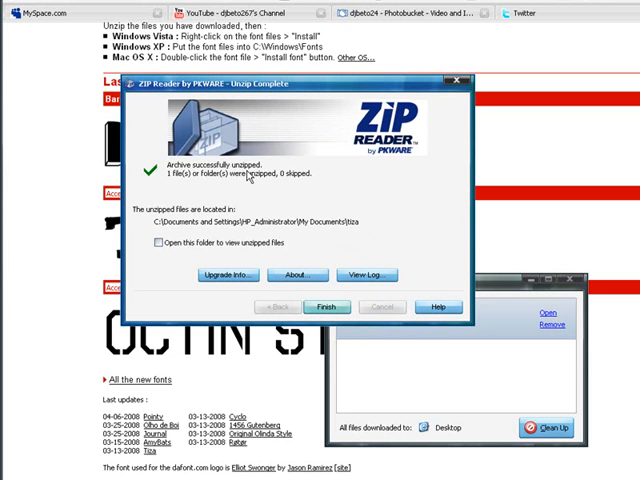
- Finish the wizard and browse to the tiza folder holding the TrueType font
left_click(325, 307)
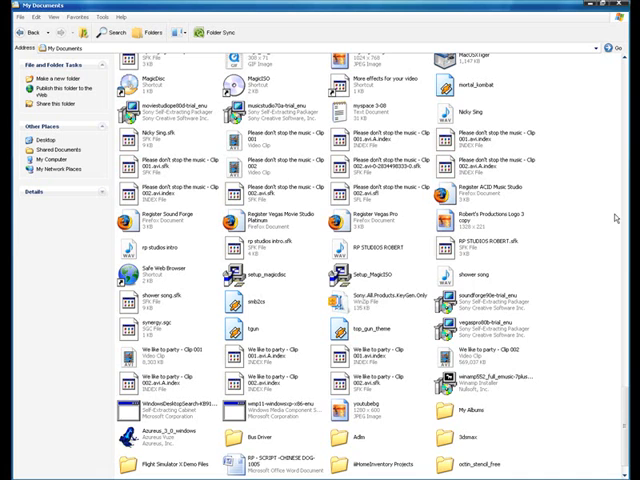
scroll("down", 3)
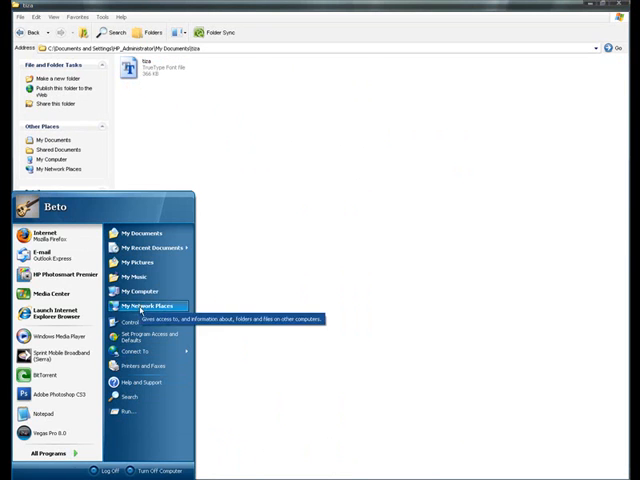
- Launch ZIP Reader by PKWARE from the Start menu to reopen its unzip wizard
left_click(131, 321)
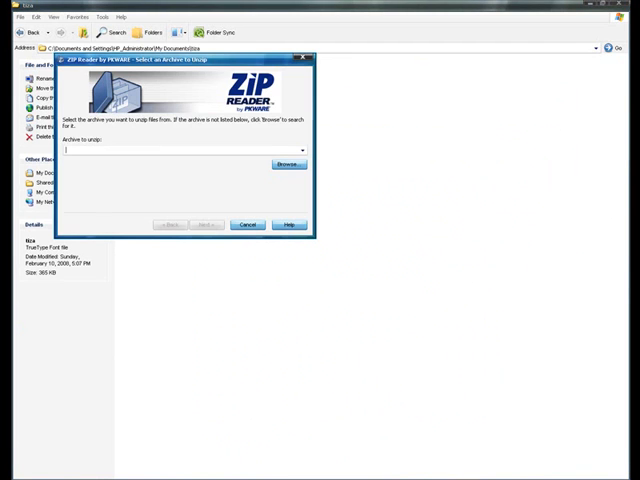
mouse_move(298, 318)
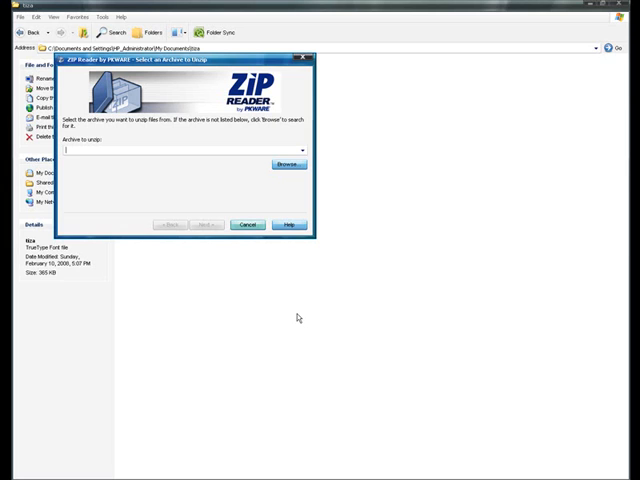